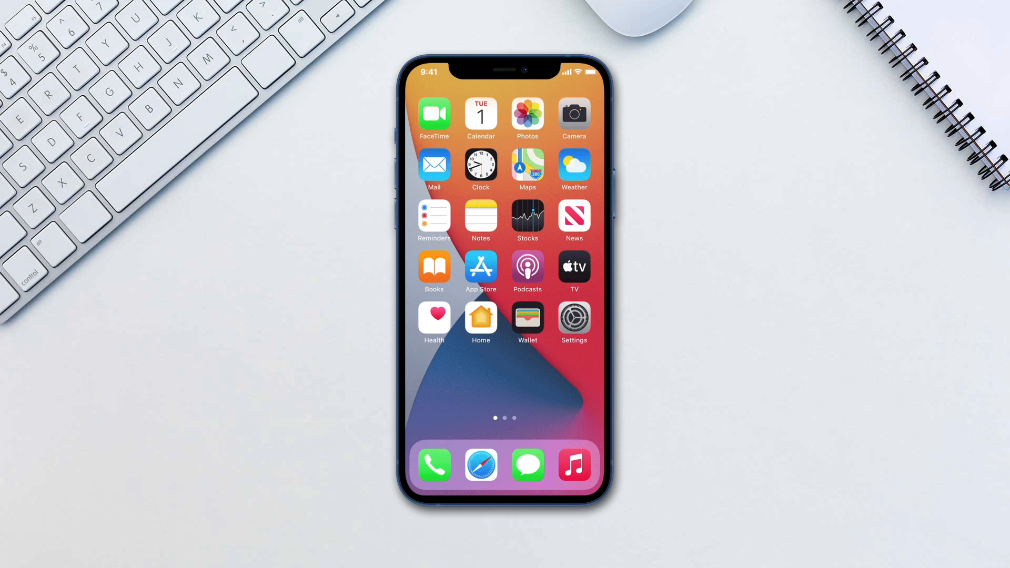
Step: Mirror the iPhone to an Apple TV chosen from the Screen Mirroring list (Bedroom, Kitchen, Office)
drag(580, 71, 580, 194)
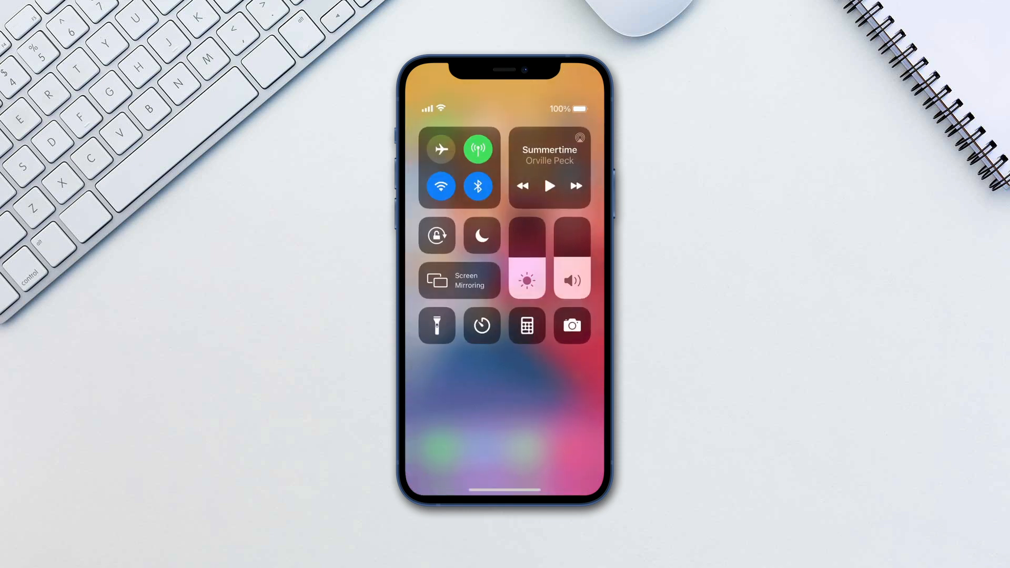
click(459, 280)
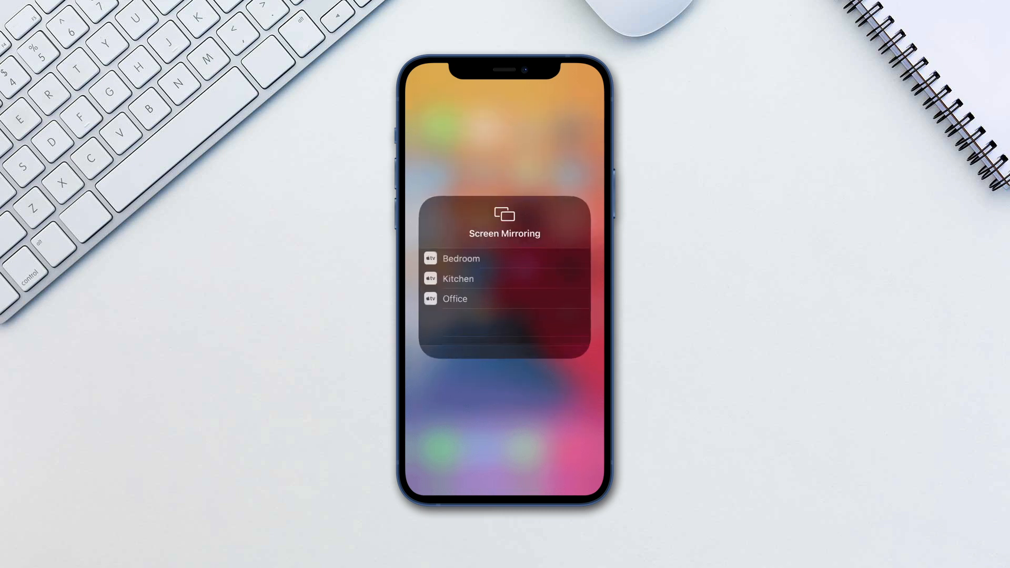
click(455, 298)
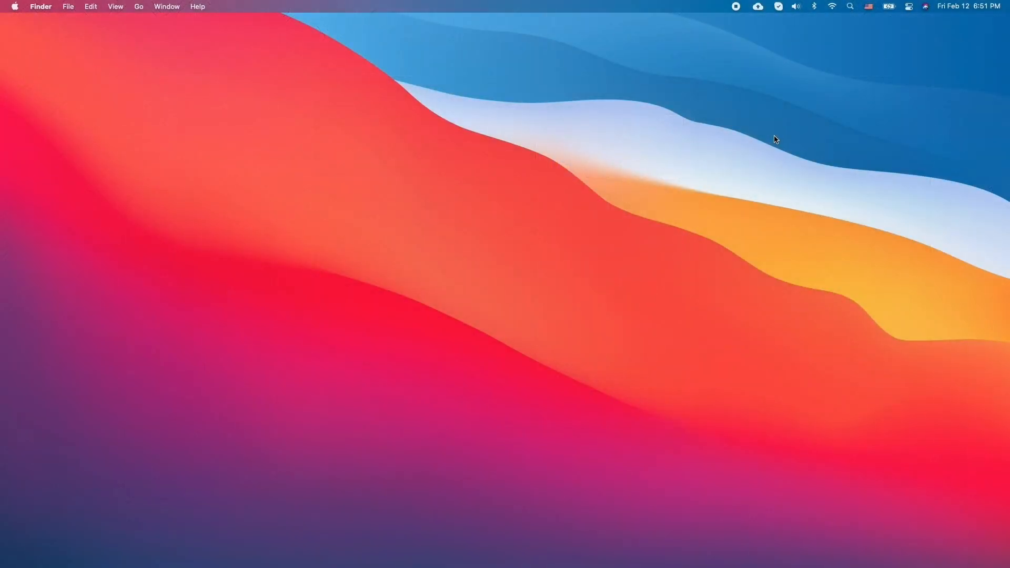
click(909, 6)
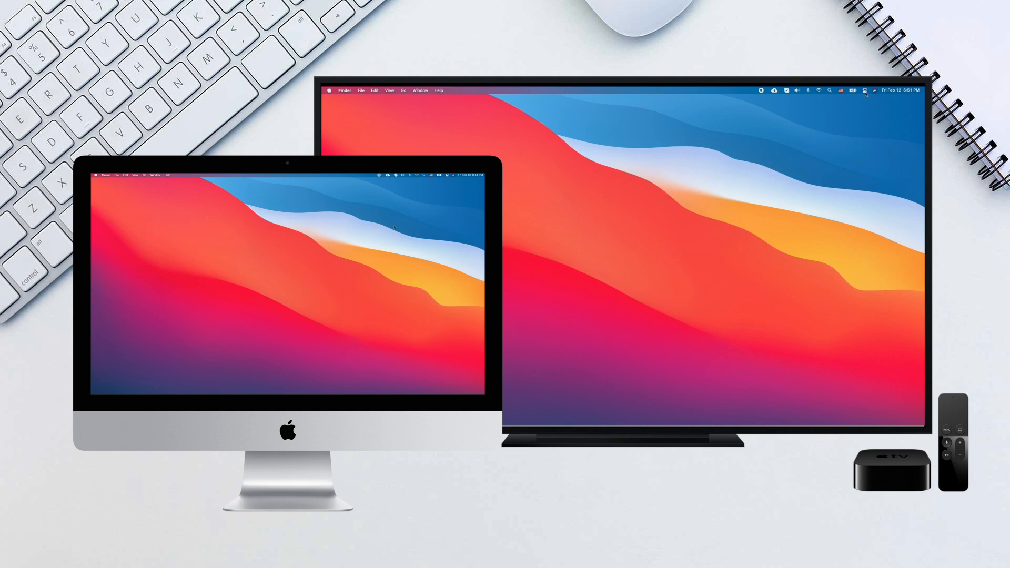
Step: Reveal the Mac's Control Center panel from the menu bar over the Finder desktop
click(865, 90)
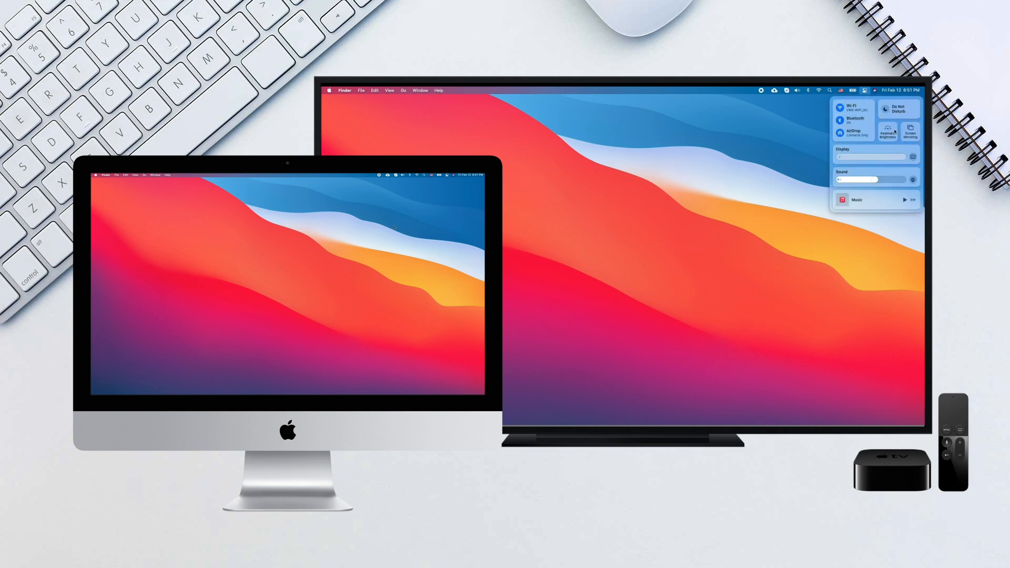